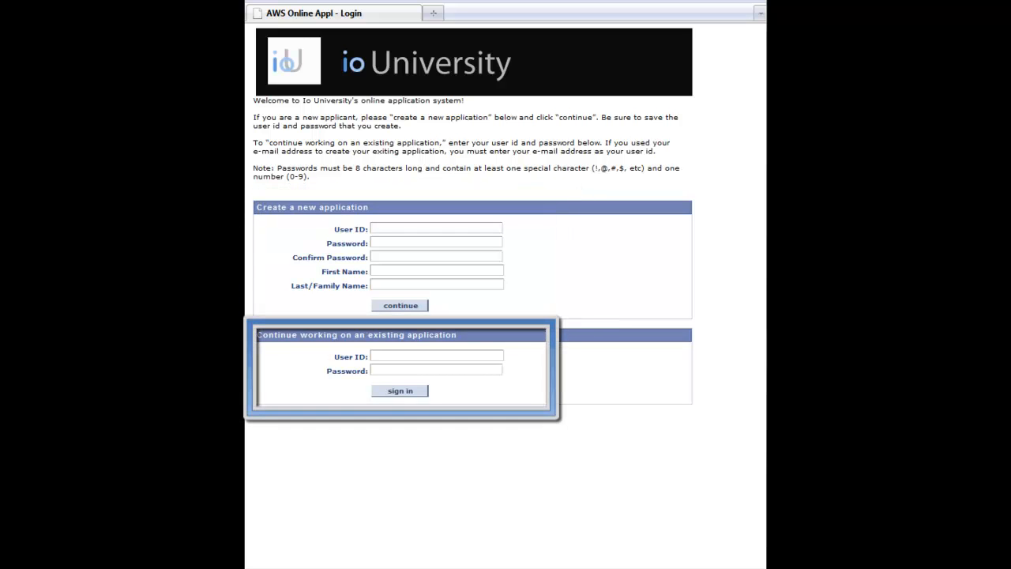
- Sign in to the existing io University application with user ID 'ntest'
text(ntest)
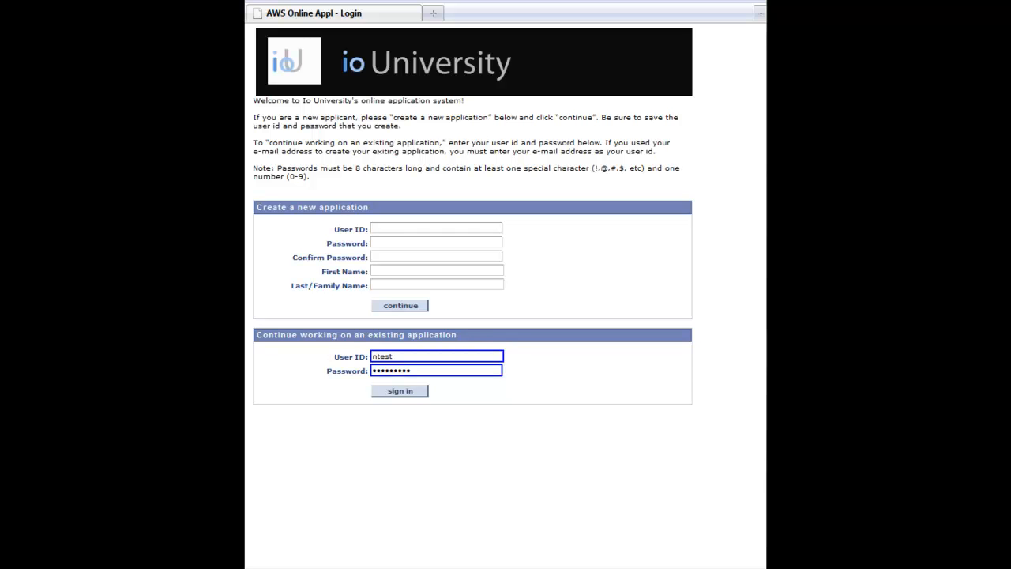
click(400, 391)
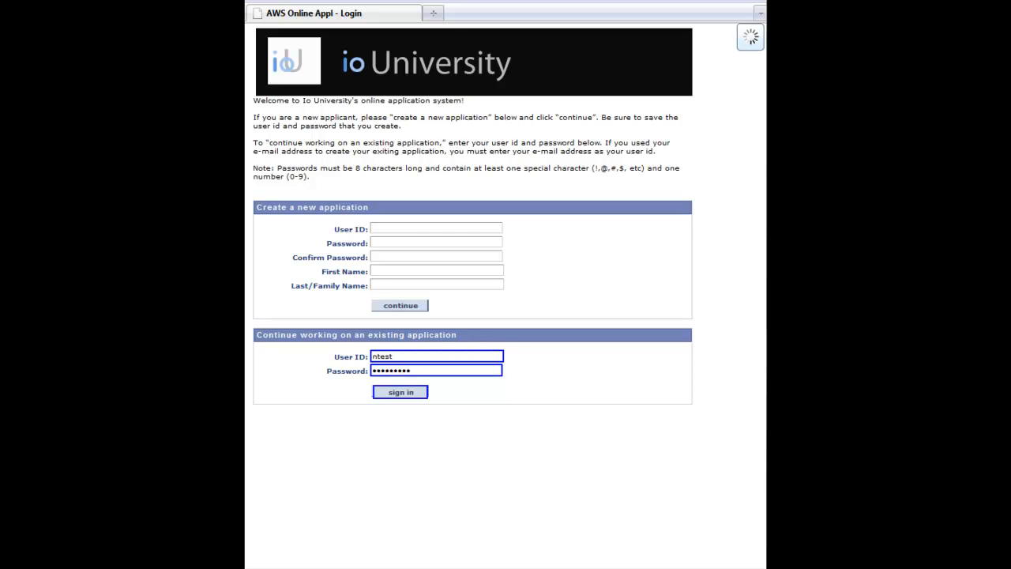
click(400, 392)
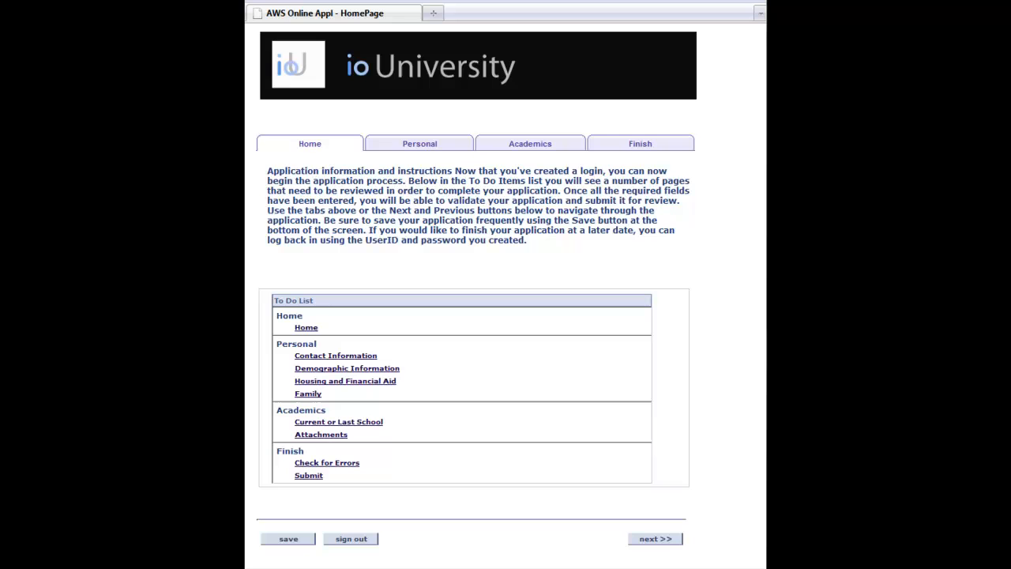
- Step through Contact, Demographic, Housing and Financial Aid, and Family pages to Current or Last School
click(655, 539)
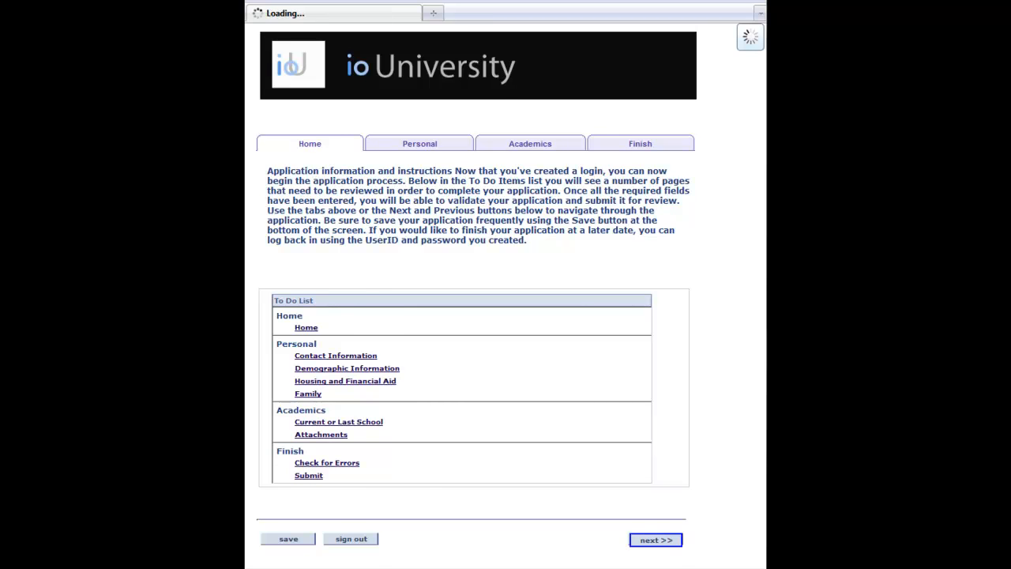
click(655, 539)
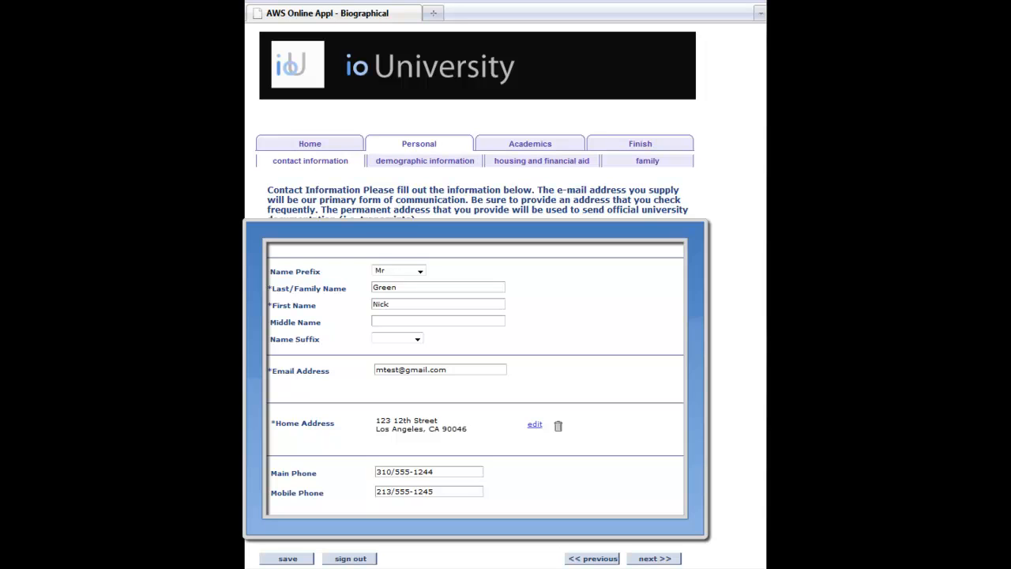
click(654, 559)
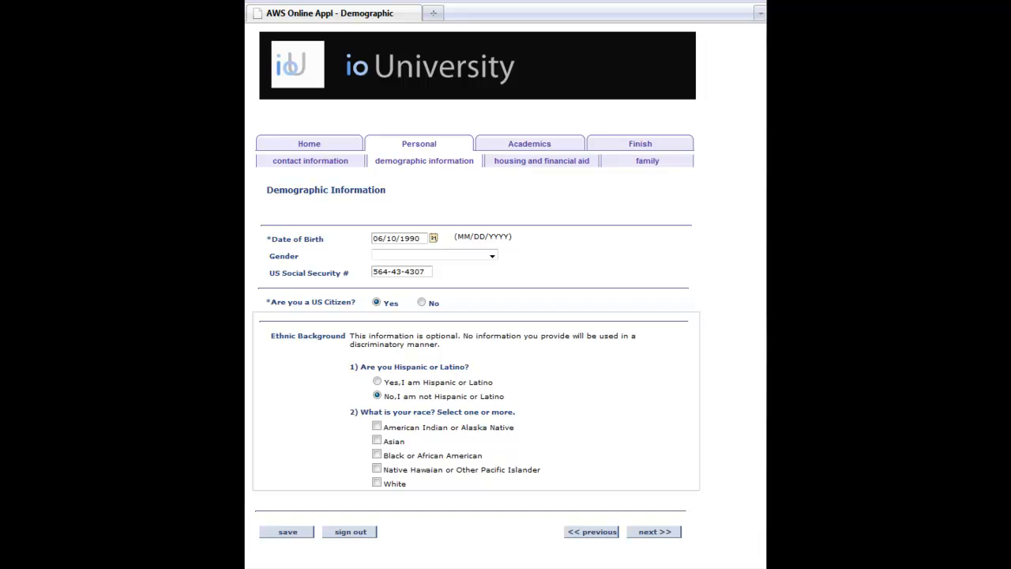
click(654, 531)
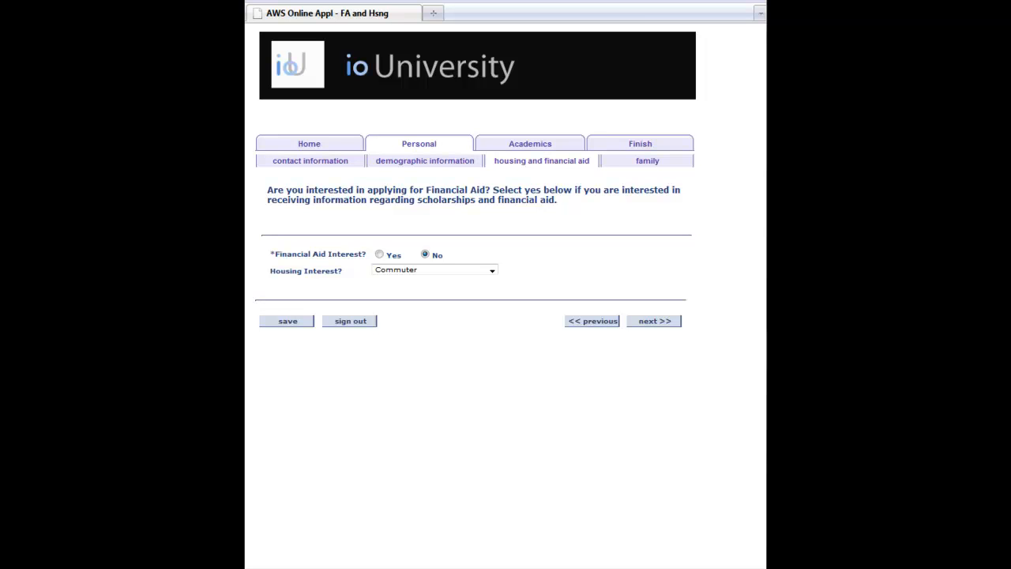
click(654, 321)
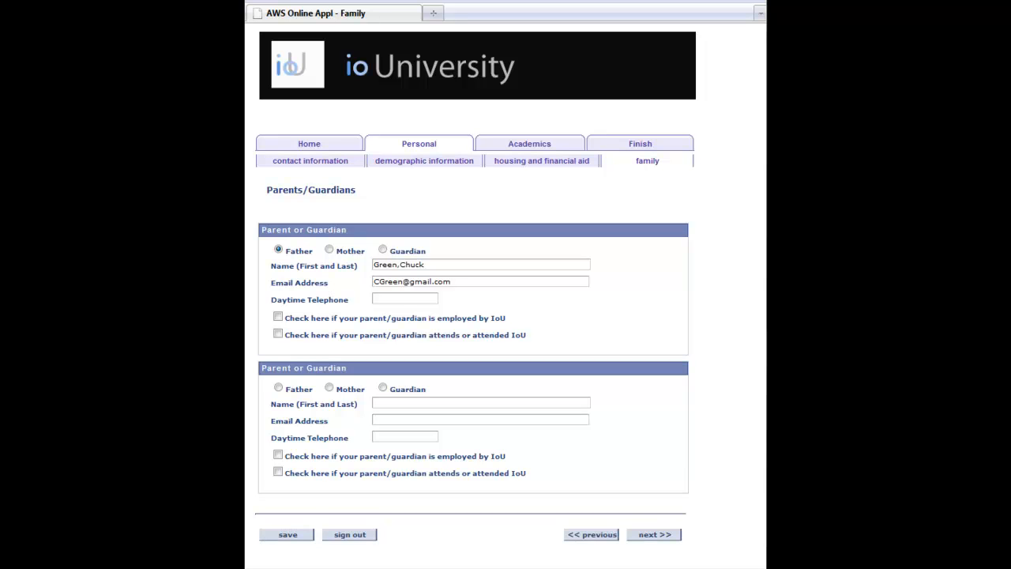
click(653, 534)
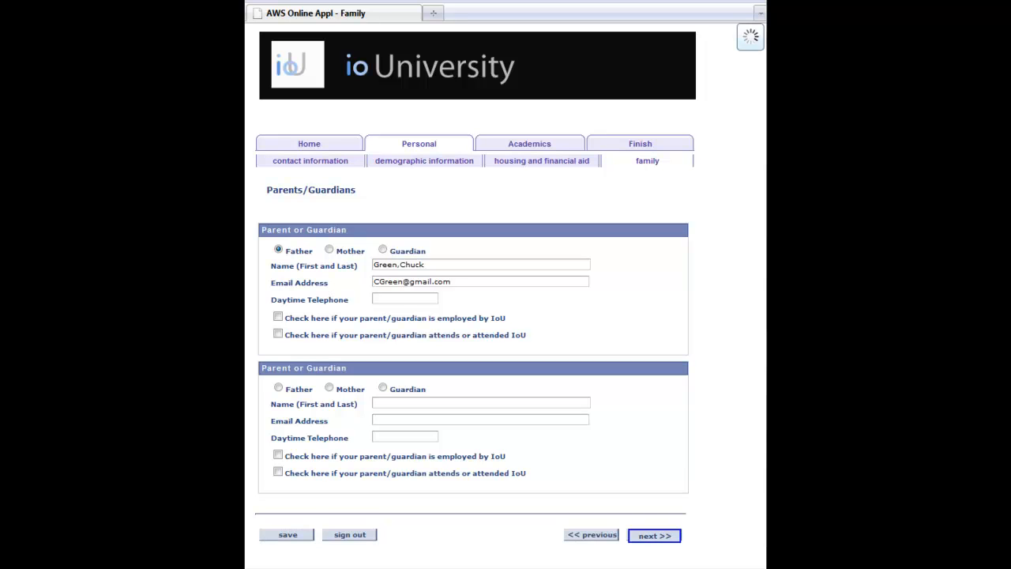
click(654, 535)
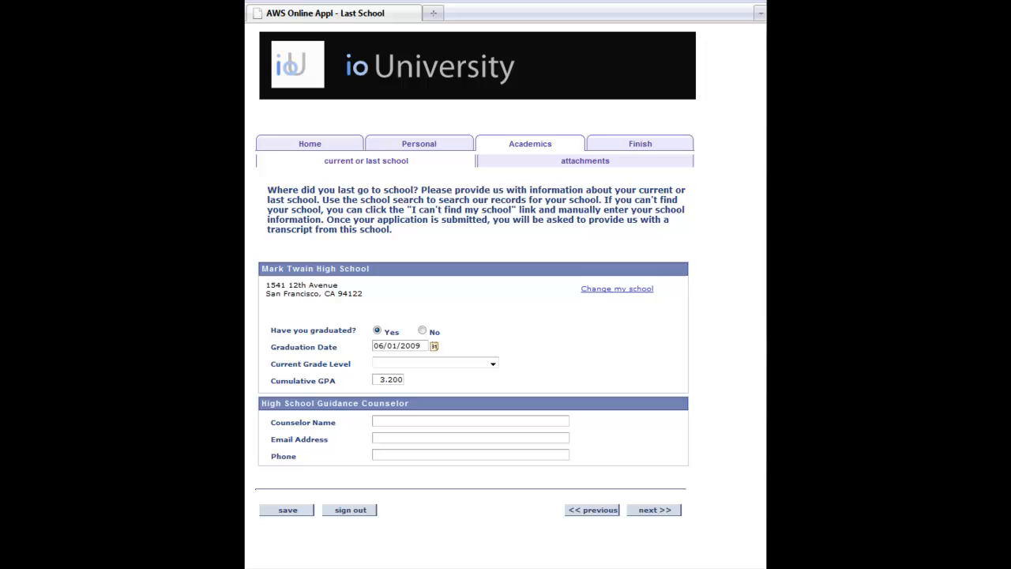
- Upload a Personal Statement file on the Attachments page and continue to the Finish error check
click(654, 509)
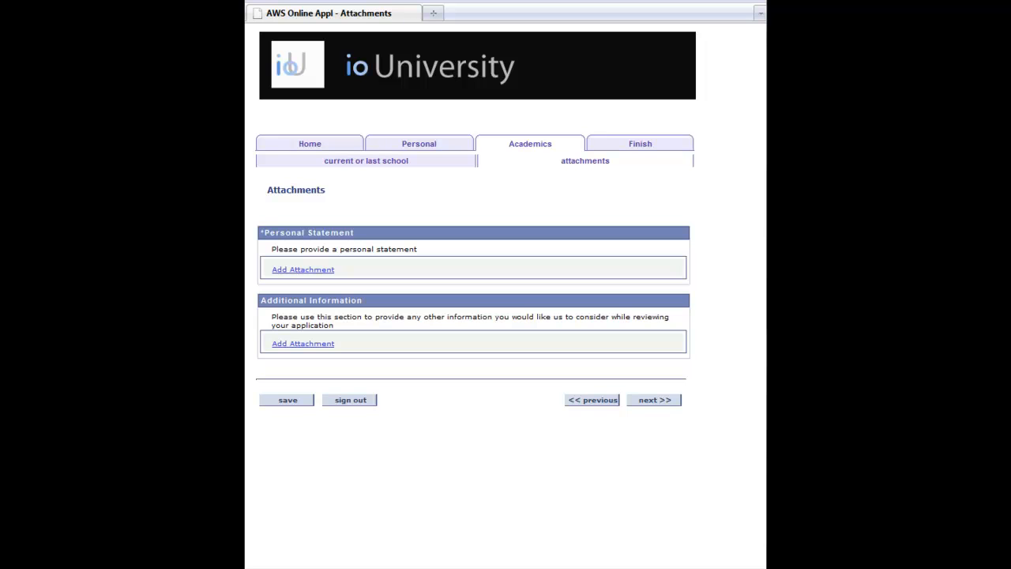
click(302, 269)
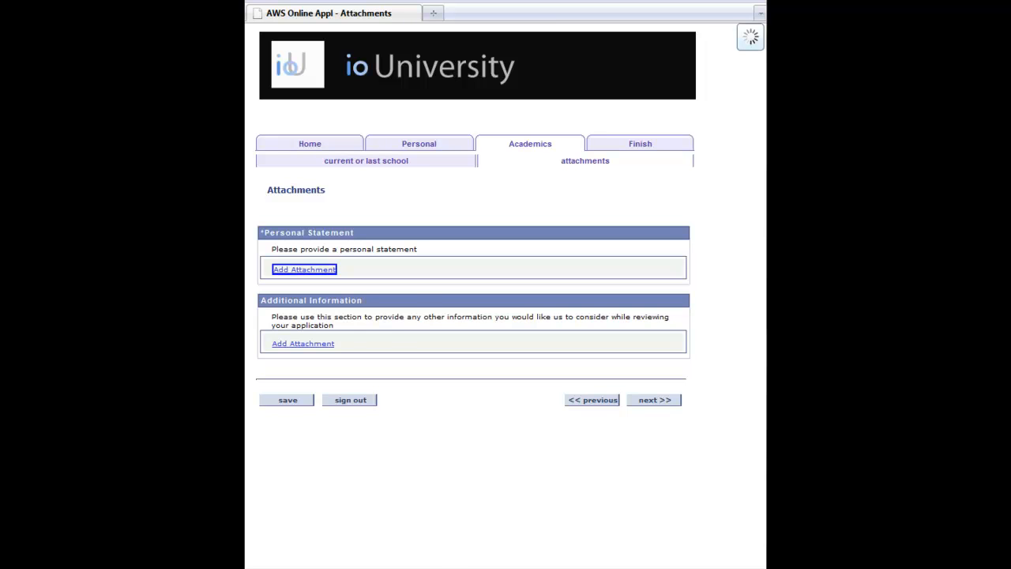
click(304, 269)
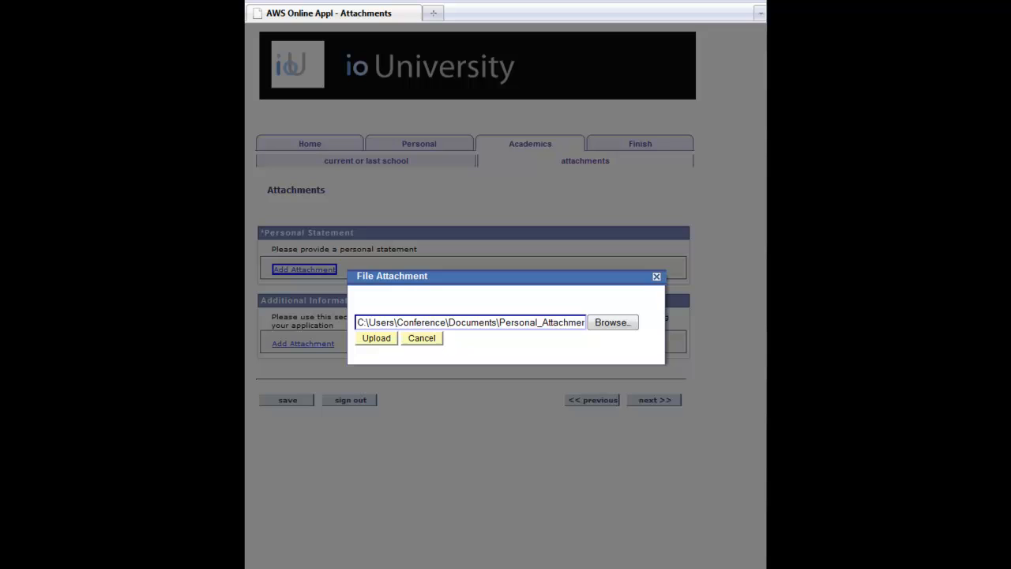
click(375, 337)
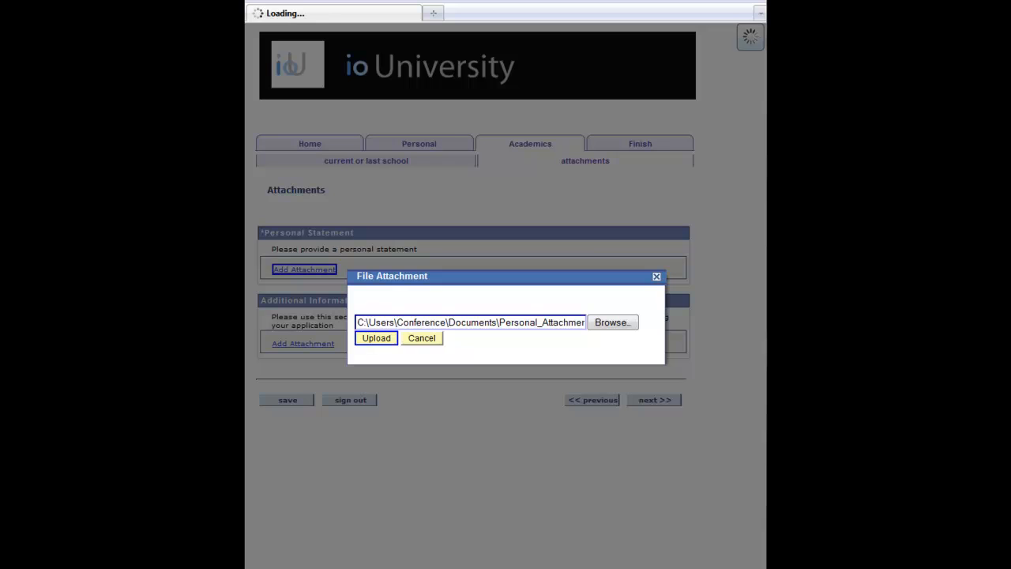
click(376, 338)
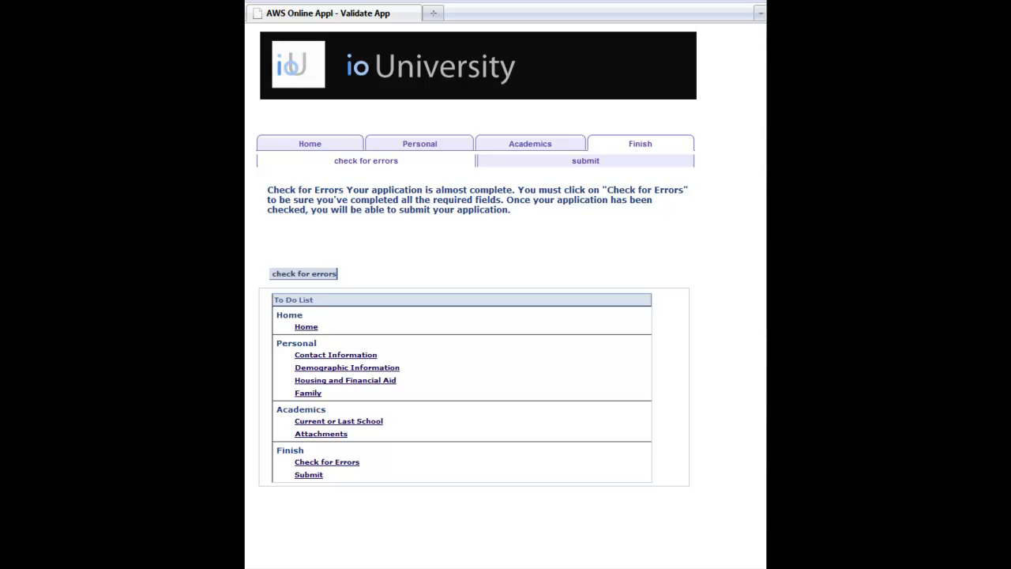
click(304, 274)
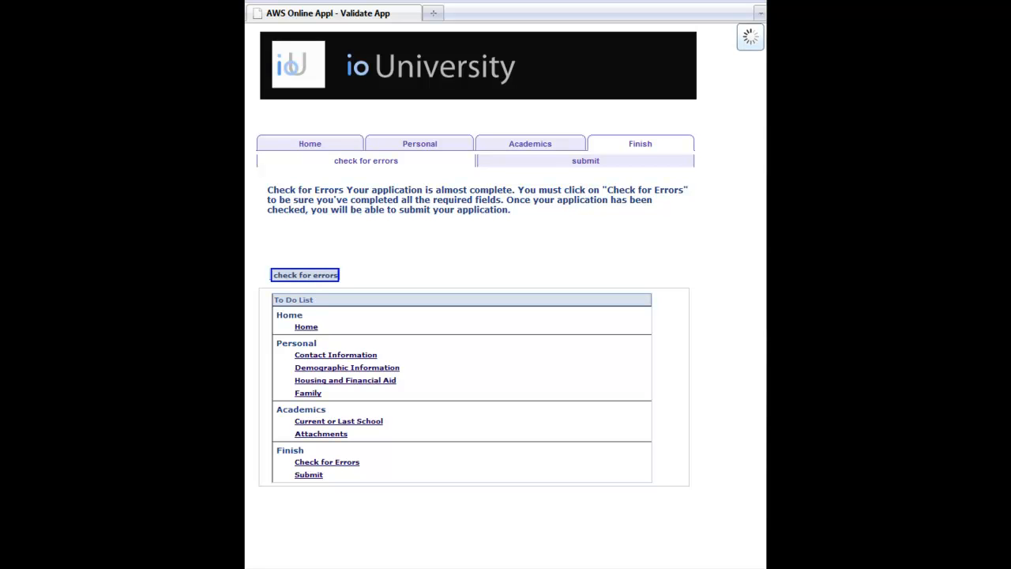
click(305, 275)
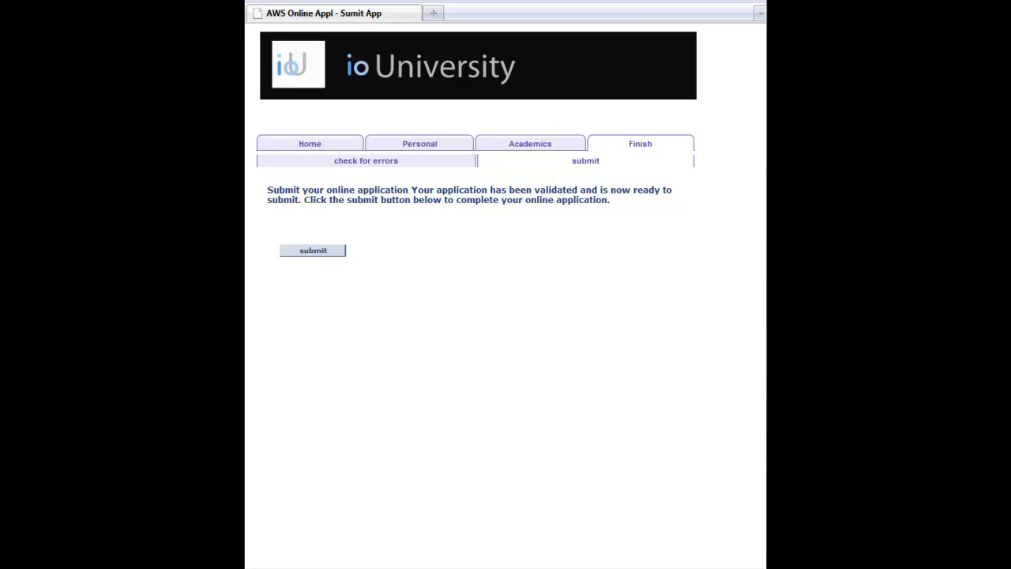
click(312, 250)
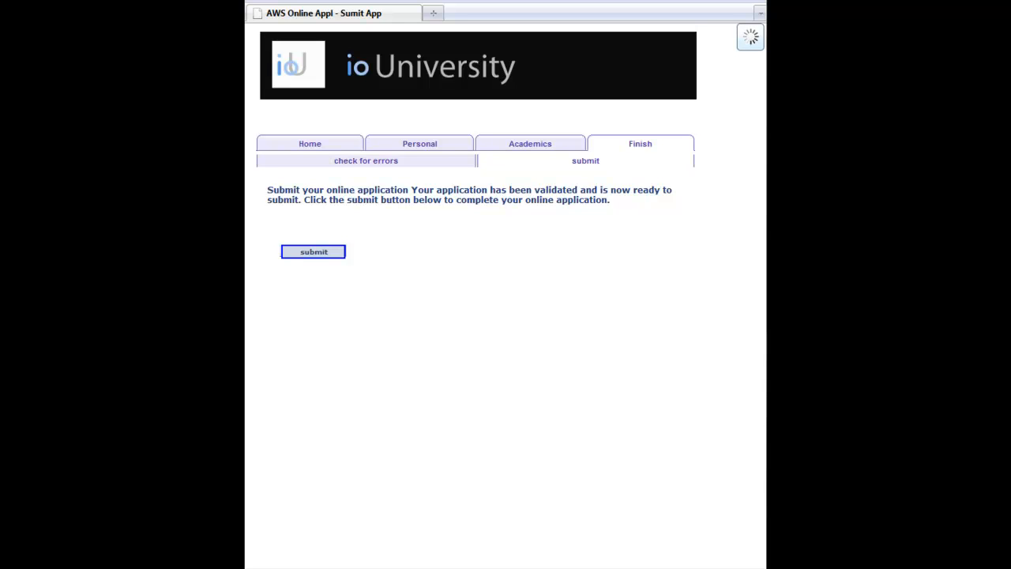
click(313, 251)
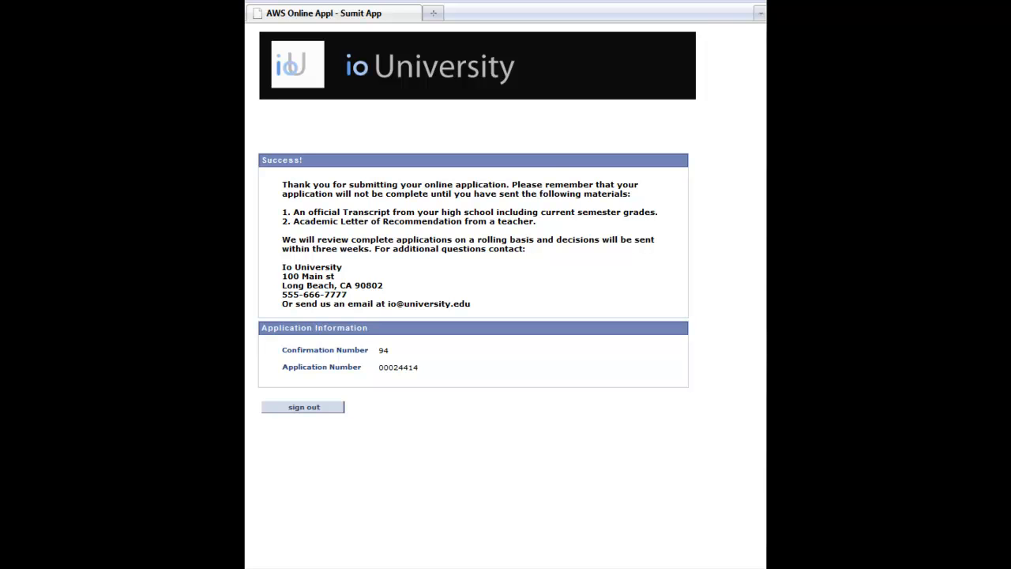
click(303, 406)
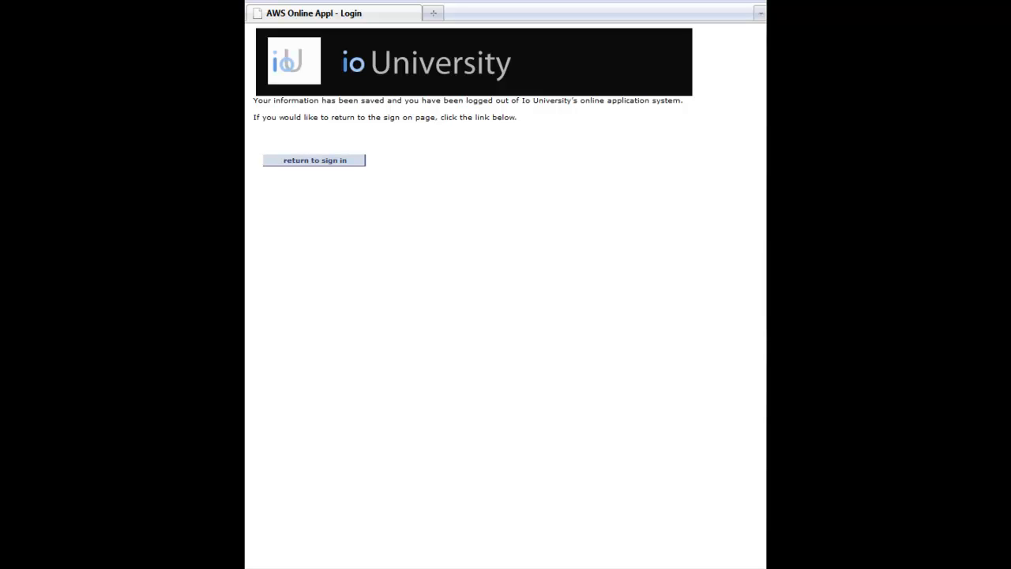
click(313, 159)
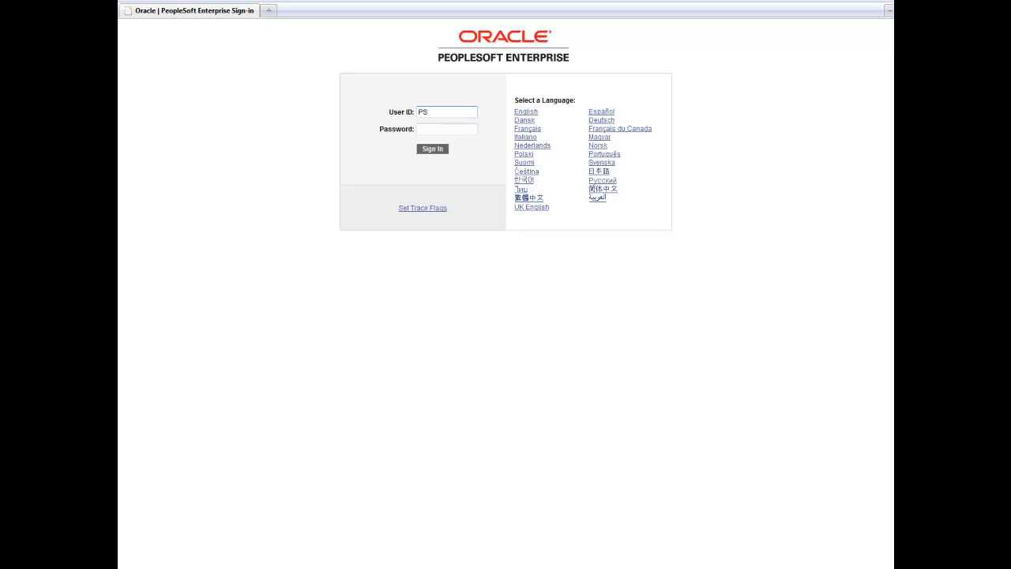
- Sign in as PS and add a Transaction Management Process run control named ProcessPostedDemo
click(447, 112)
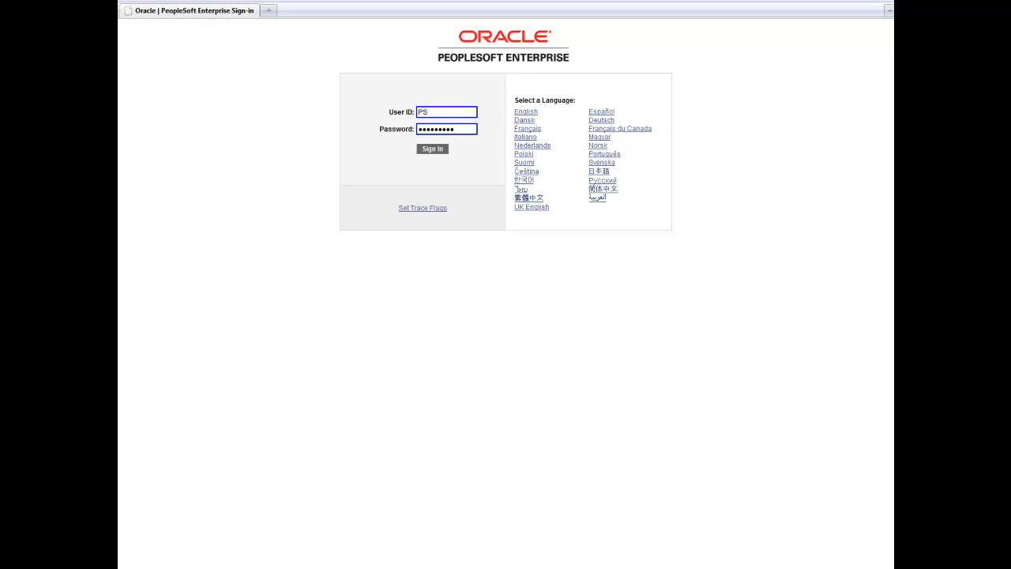
click(432, 148)
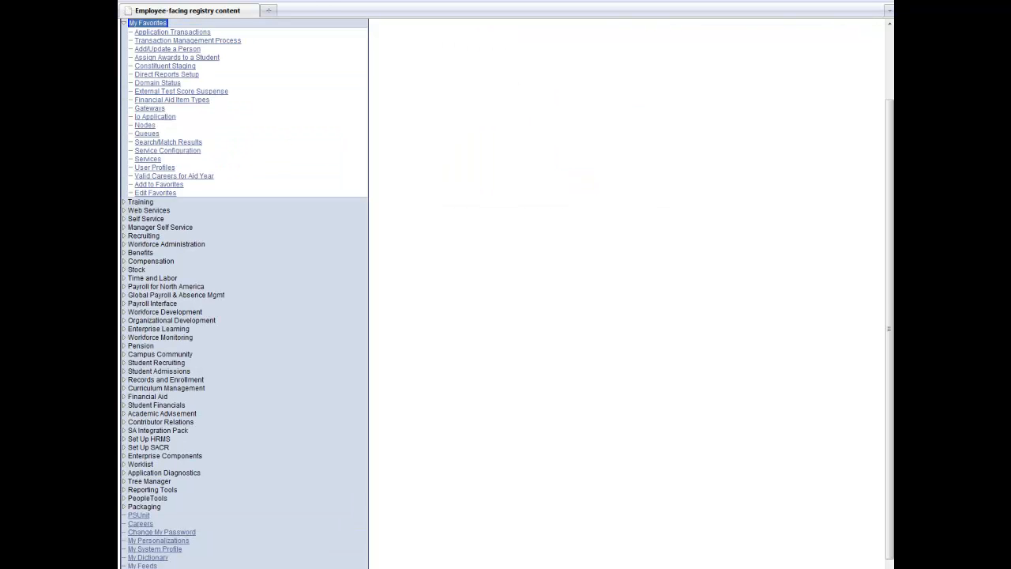
click(187, 40)
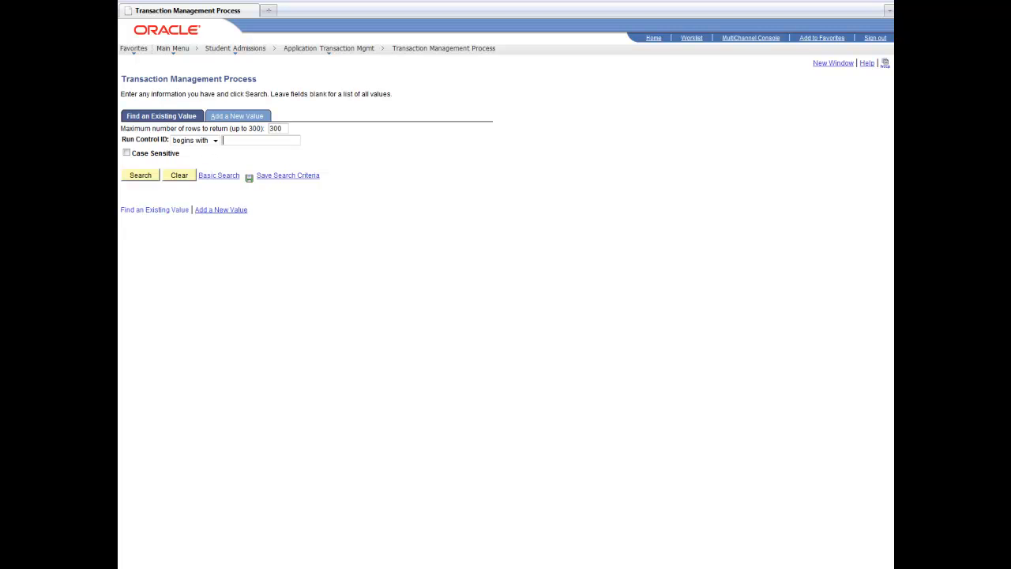
click(236, 116)
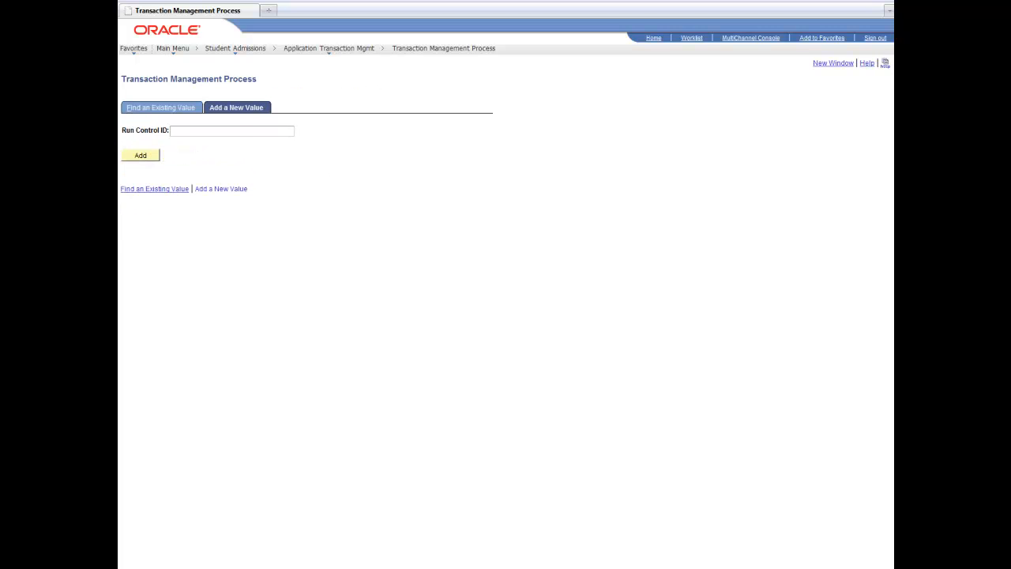
text(ProcessPostedDemo)
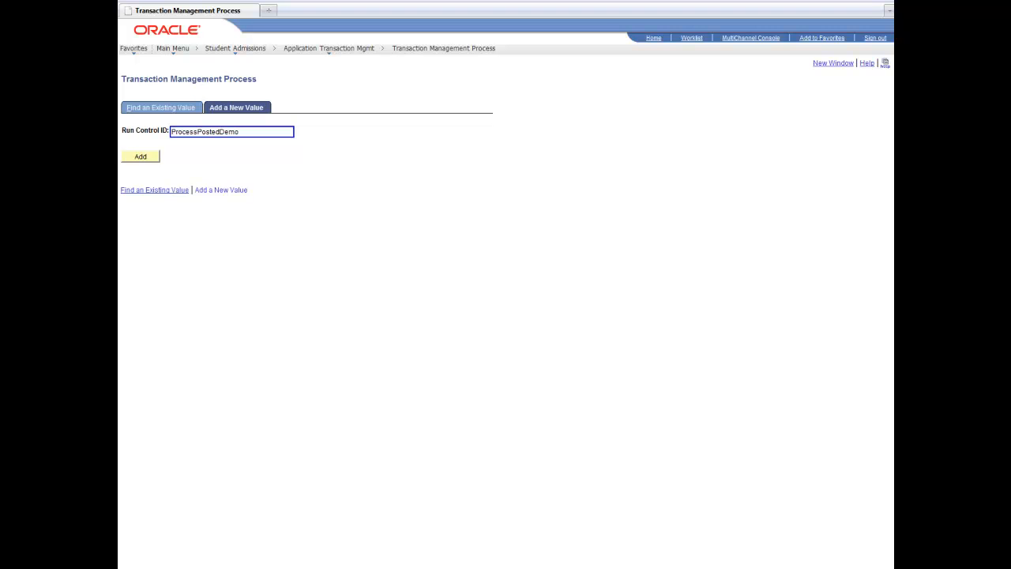
click(140, 156)
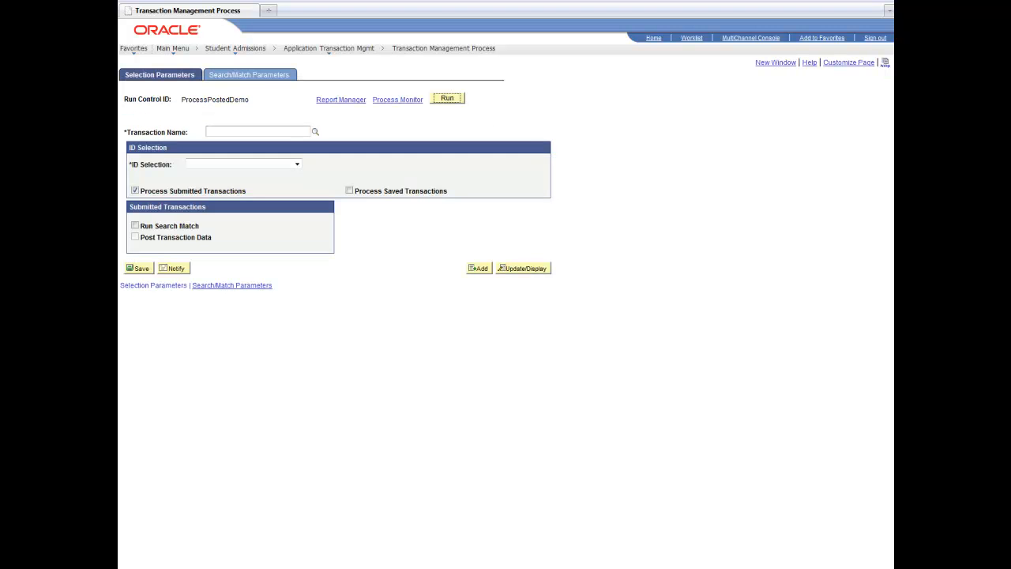
- Set Transaction Name to ADMISSIONS_APPLICATION, enable Run Search Match, and save
click(315, 132)
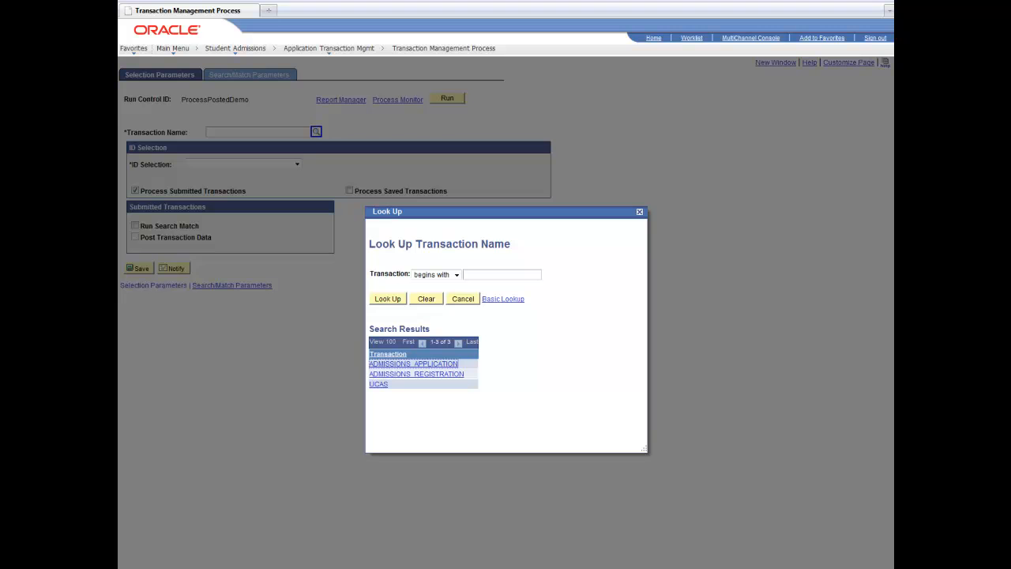
click(414, 364)
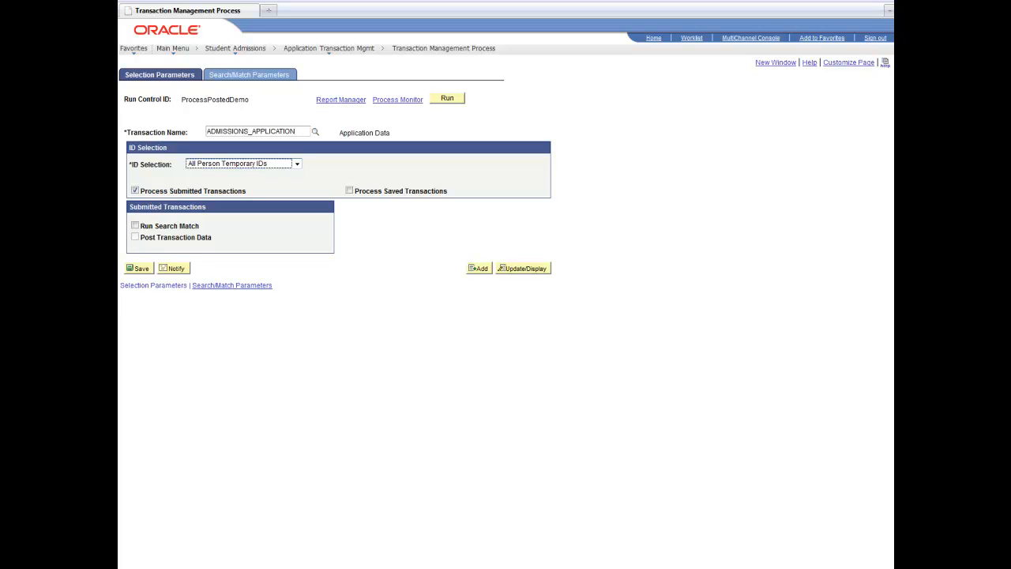
click(135, 225)
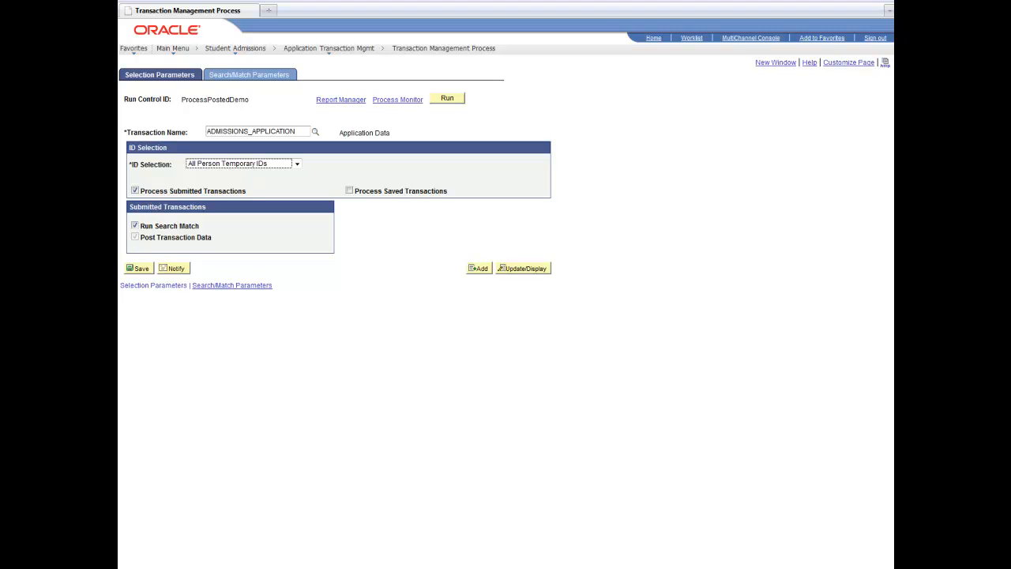
click(139, 267)
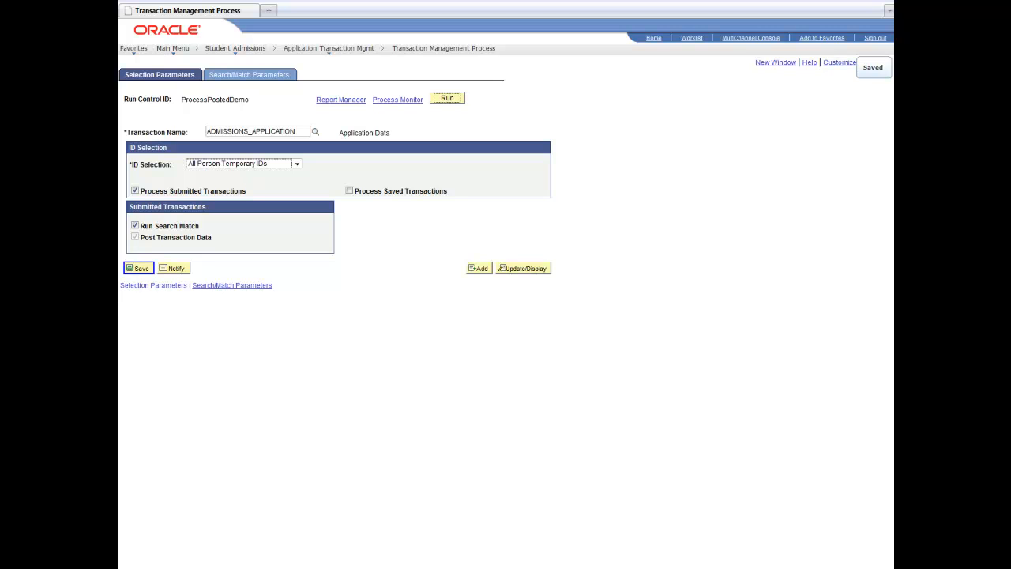
- Run the SCC_SL_SMP process on server PSNT, creating process instance 8341
click(447, 98)
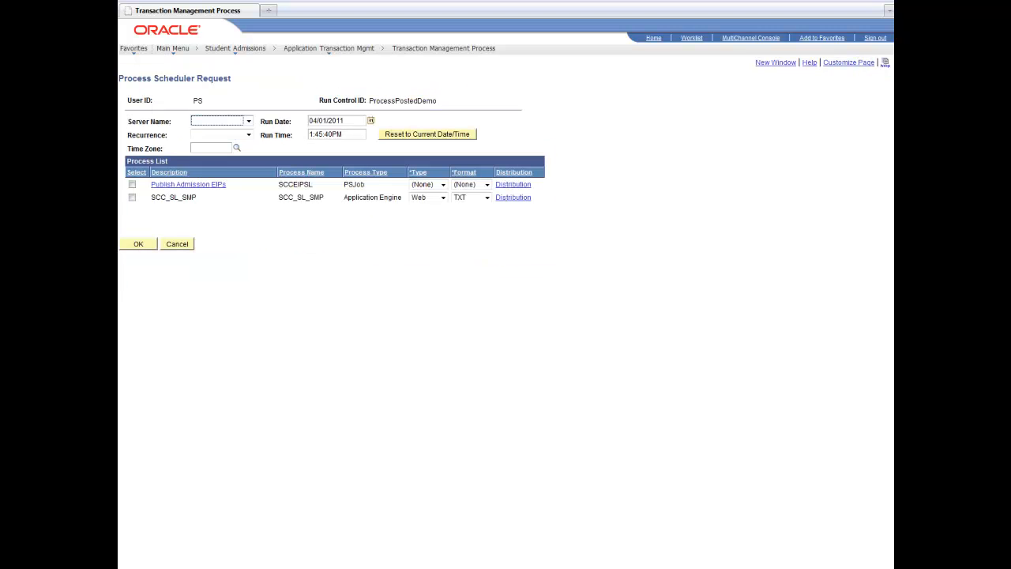
click(132, 197)
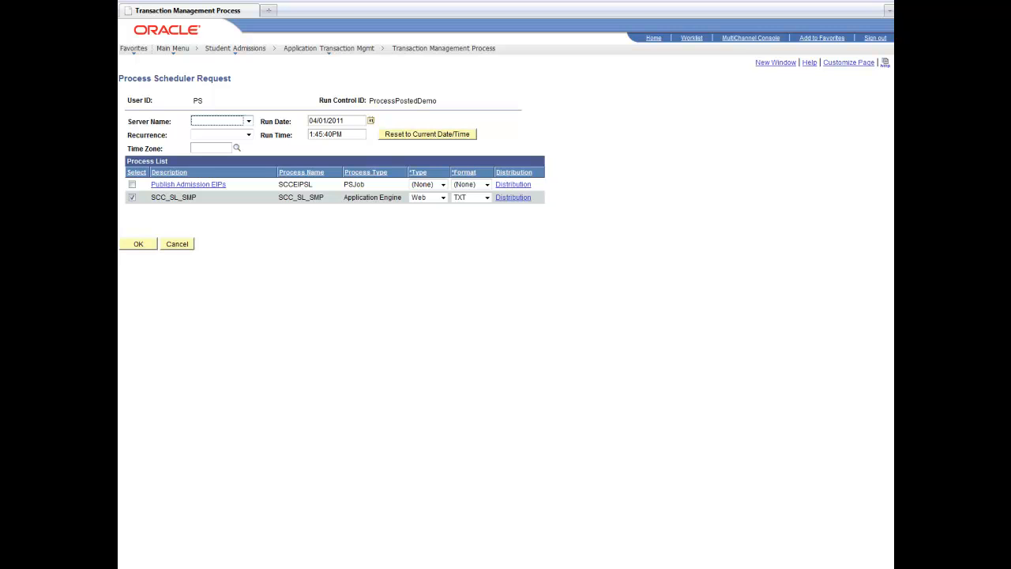
click(249, 121)
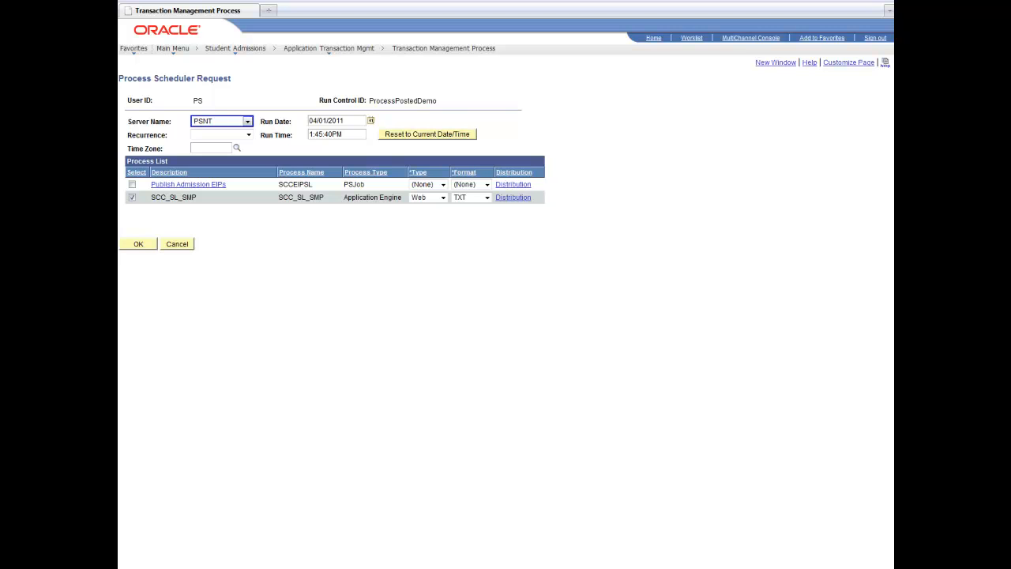
click(138, 243)
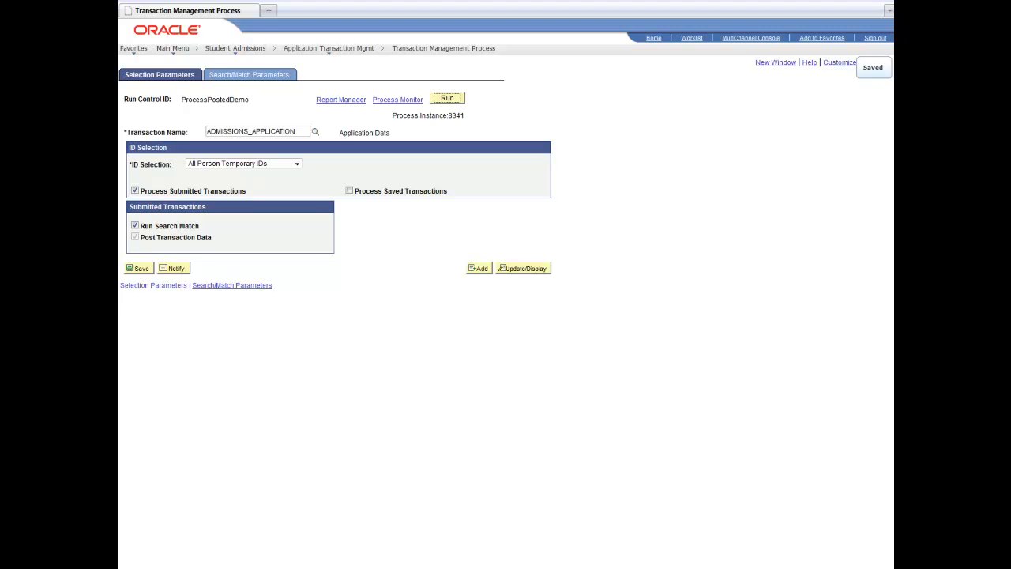
- Open Process Monitor to see SCC_SL_SMP instance 8341 listed as Queued
click(397, 100)
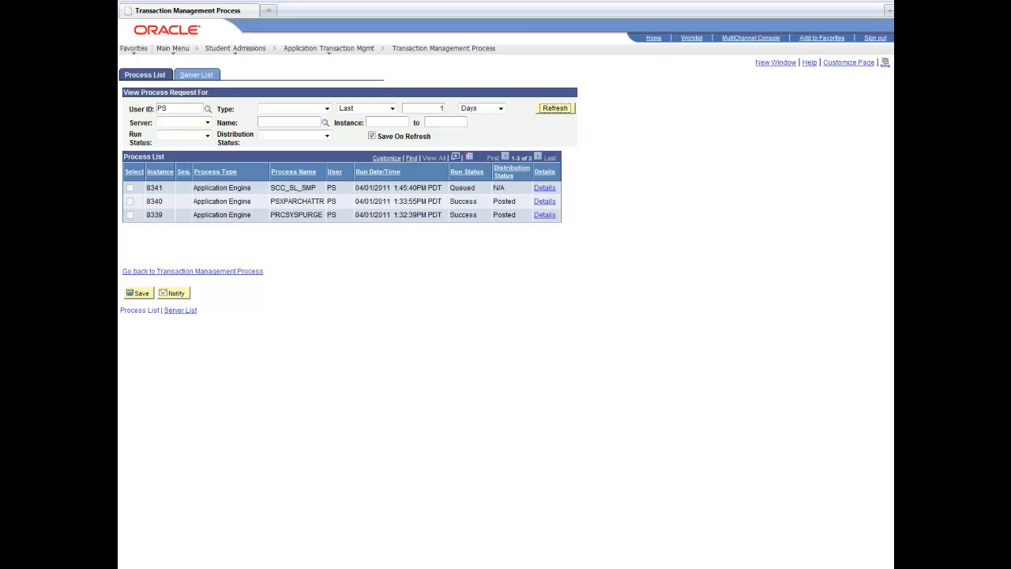
- Refresh Process Monitor until instance 8341 shows Success and Posted
click(556, 108)
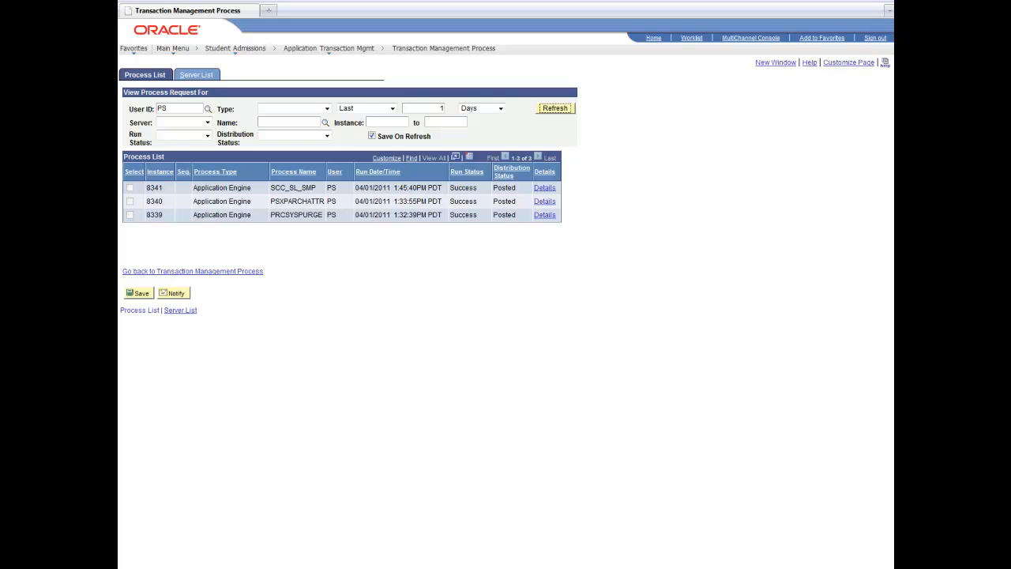
click(329, 48)
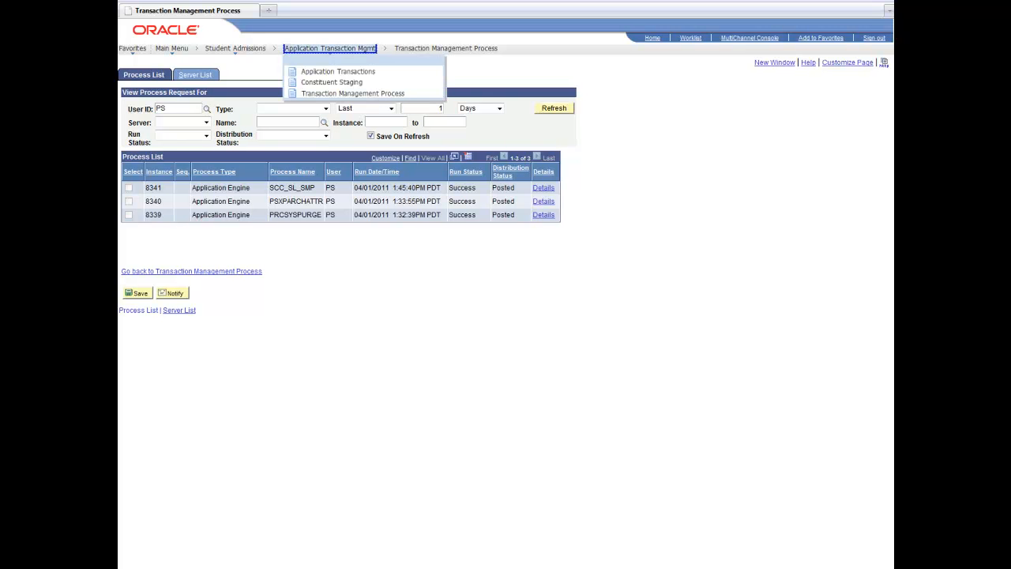
click(338, 71)
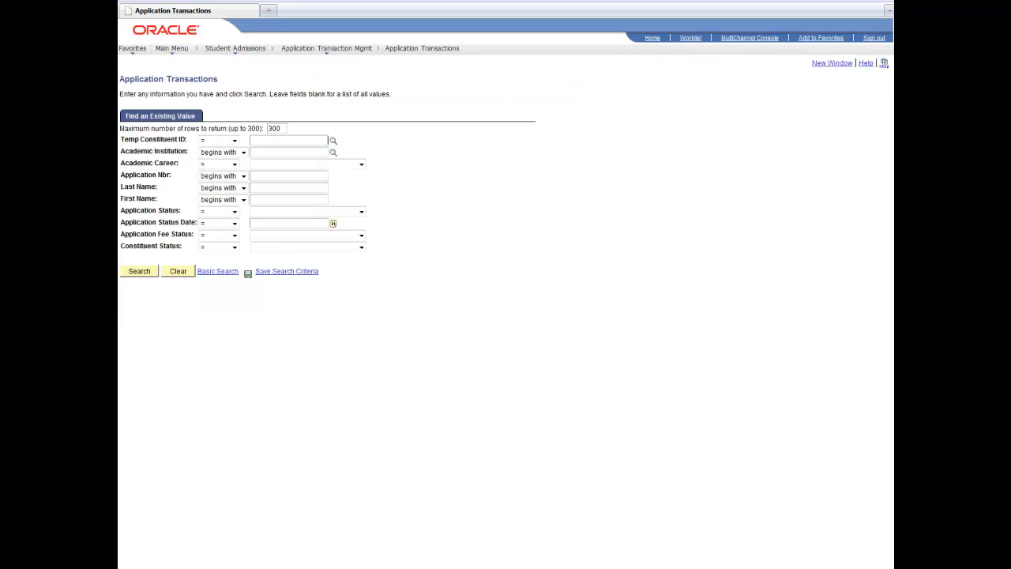
text(Green)
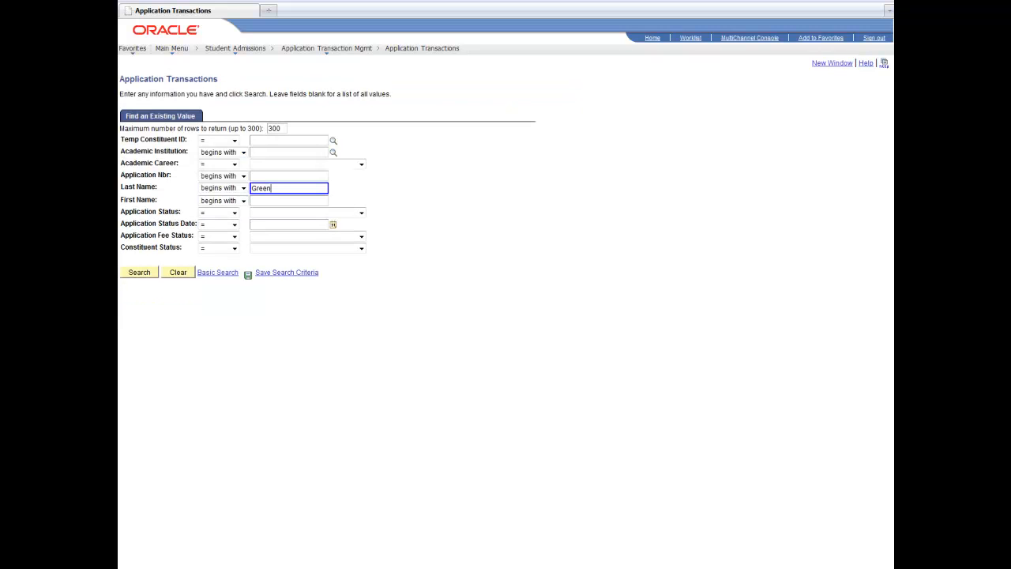
click(139, 271)
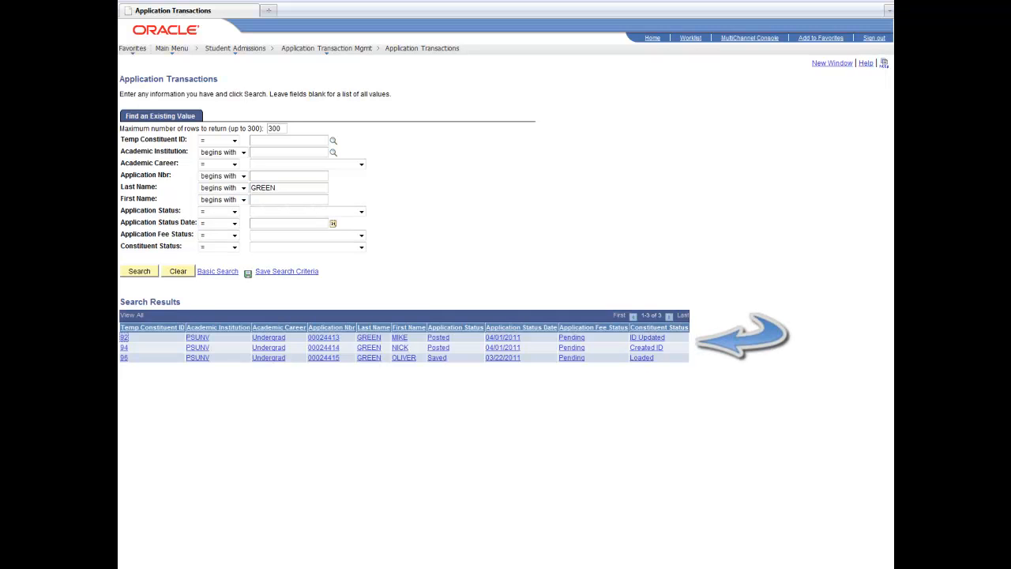
click(400, 337)
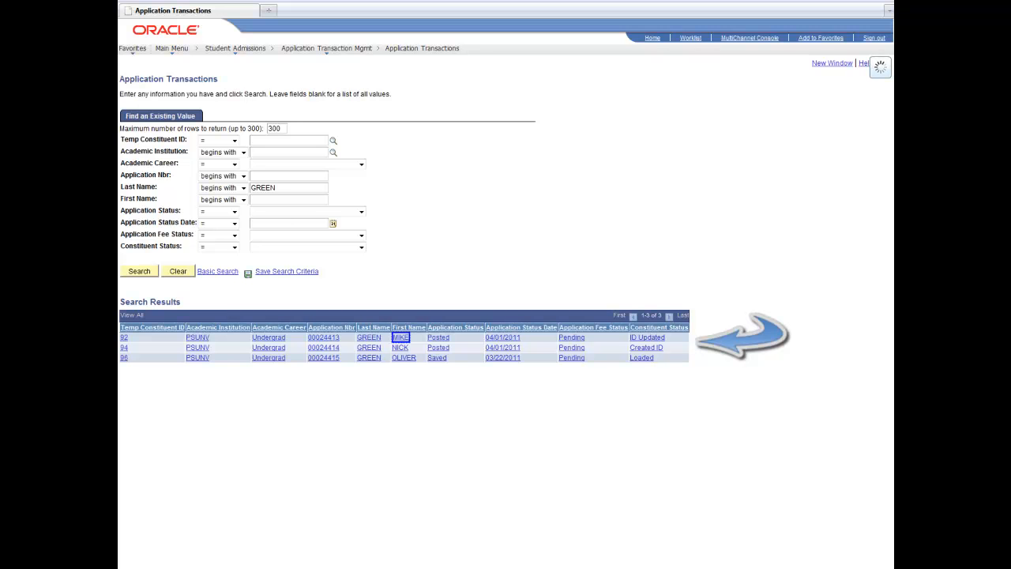
click(124, 337)
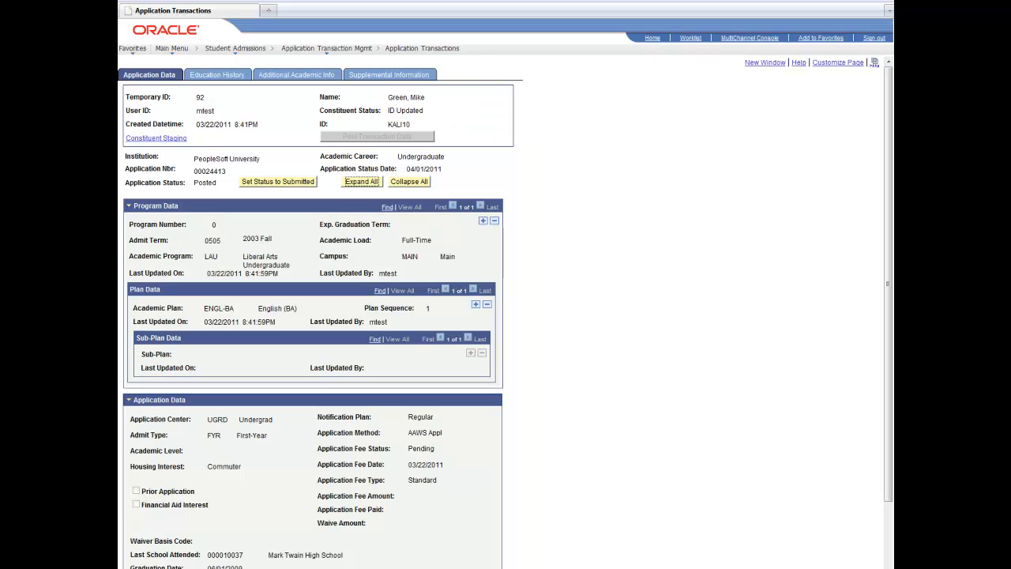
scroll(down, 3)
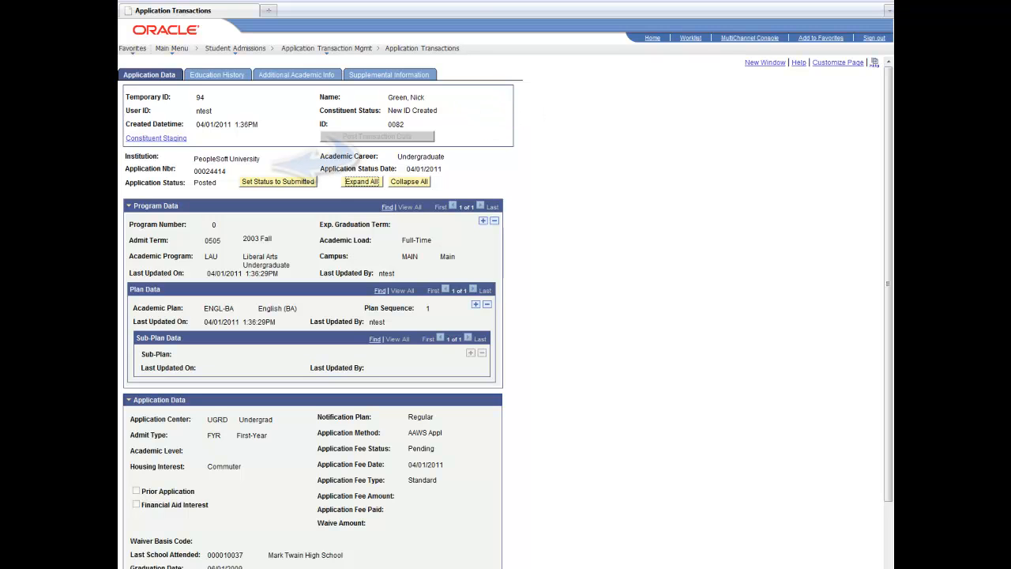
mouse_move(316, 166)
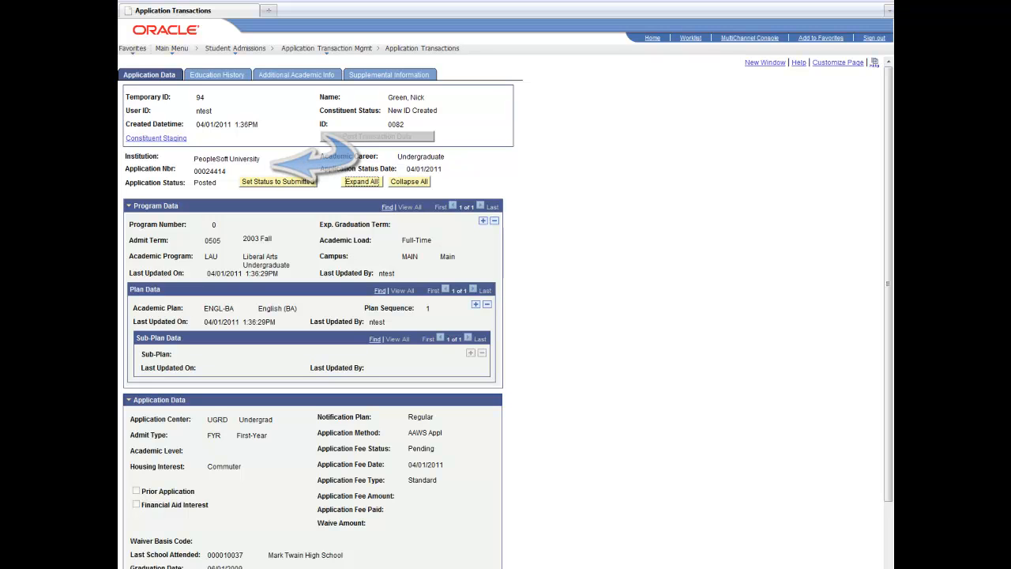
click(236, 48)
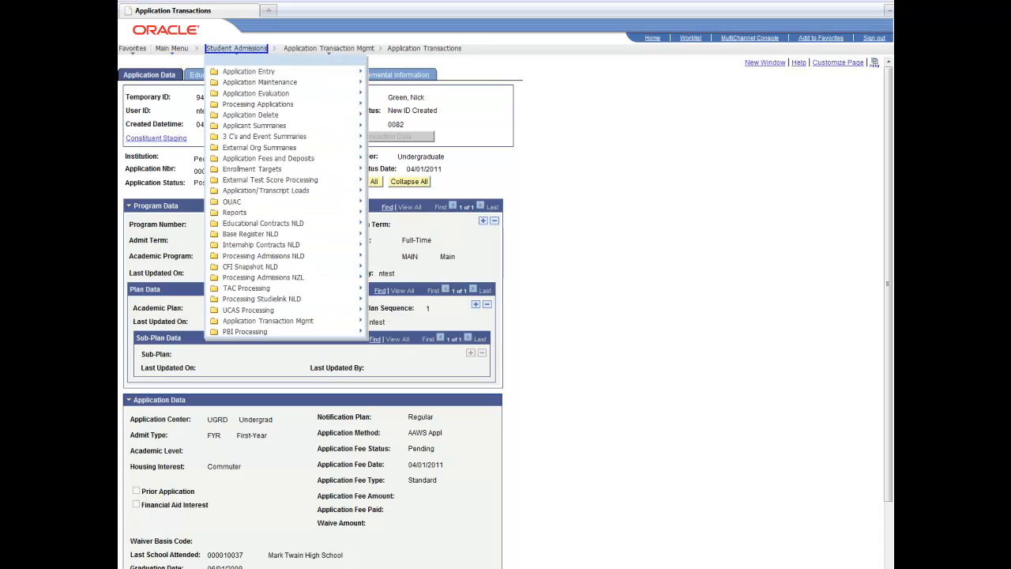
click(259, 82)
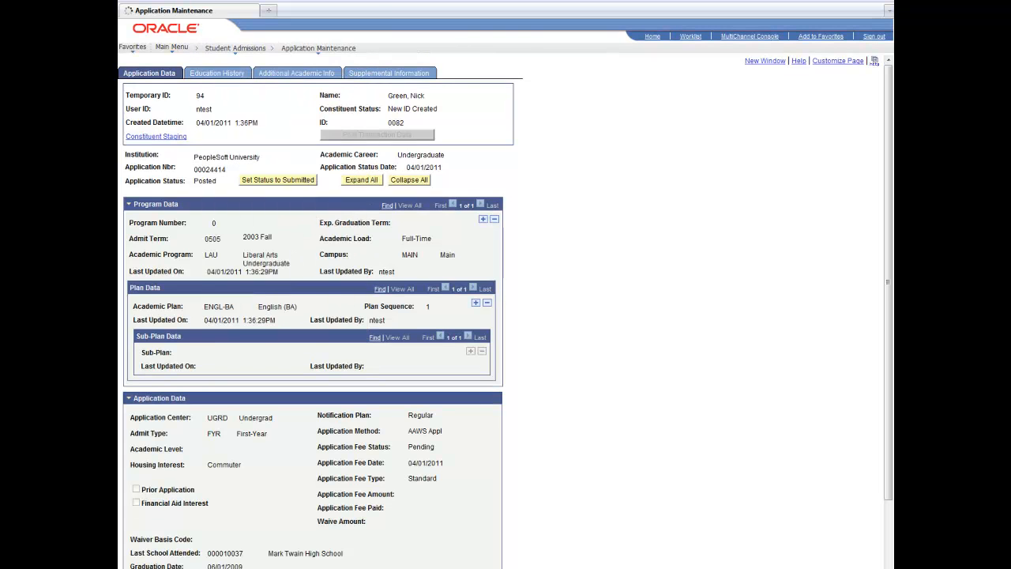
click(318, 48)
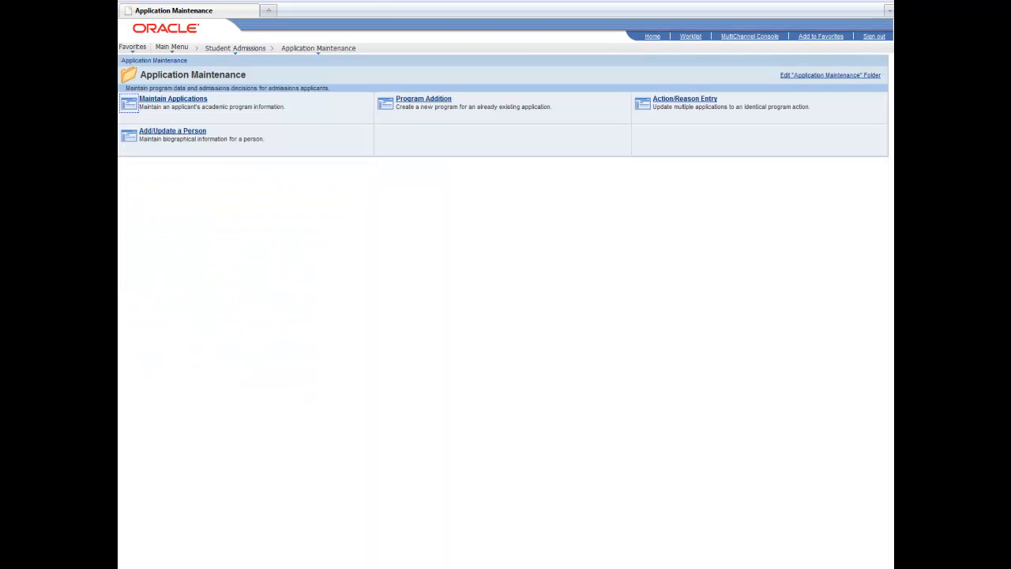
click(173, 98)
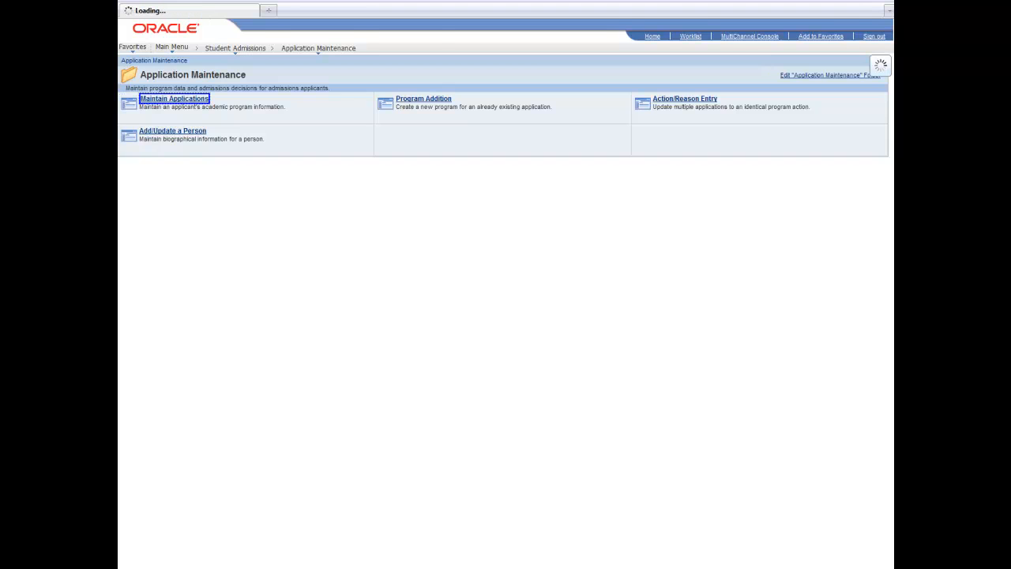
click(173, 98)
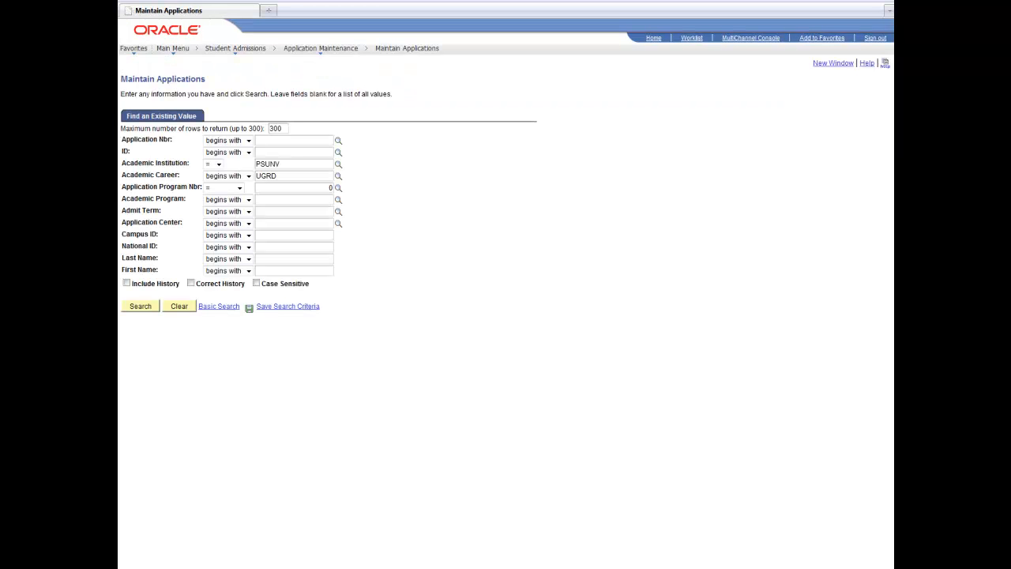
text(00024414)
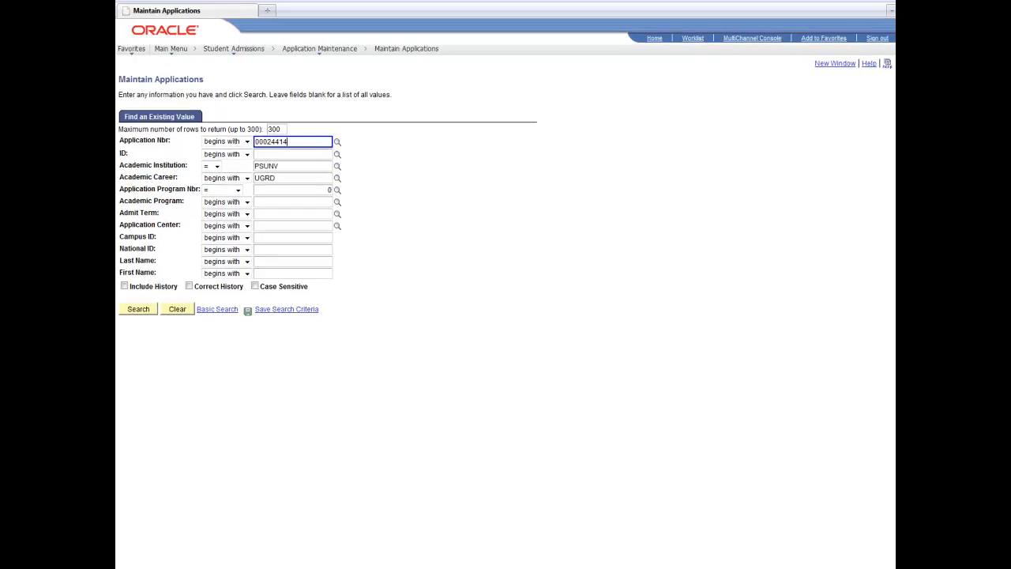
click(137, 309)
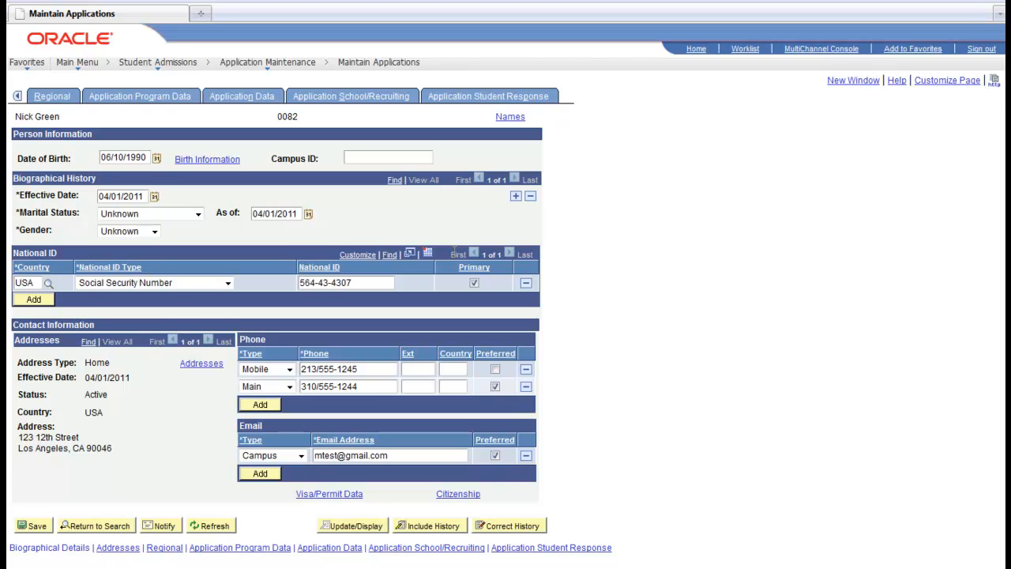
- View the School/Recruiting details, then the Application Data page with Personal_Attachment.pdf
click(351, 95)
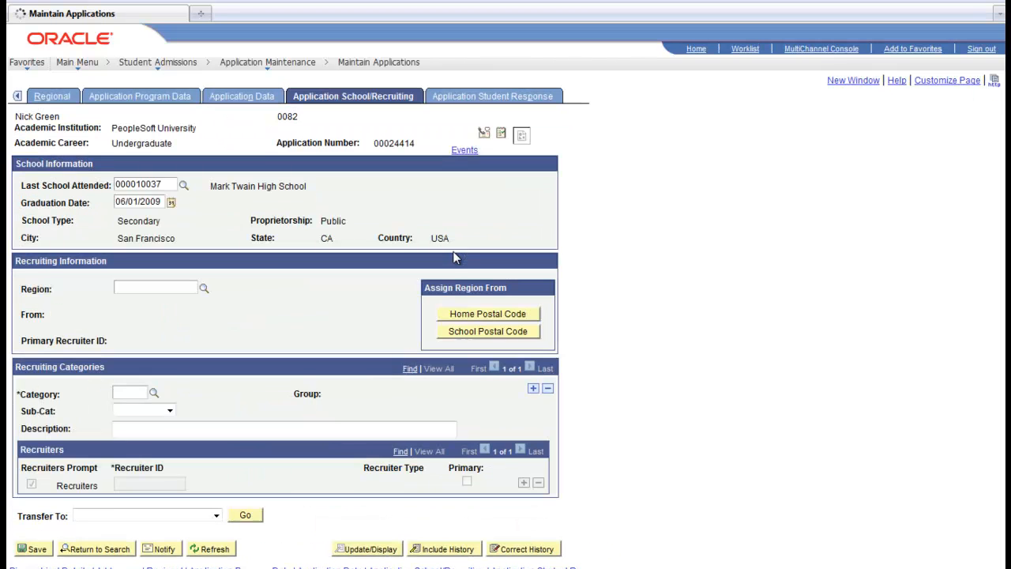
click(146, 514)
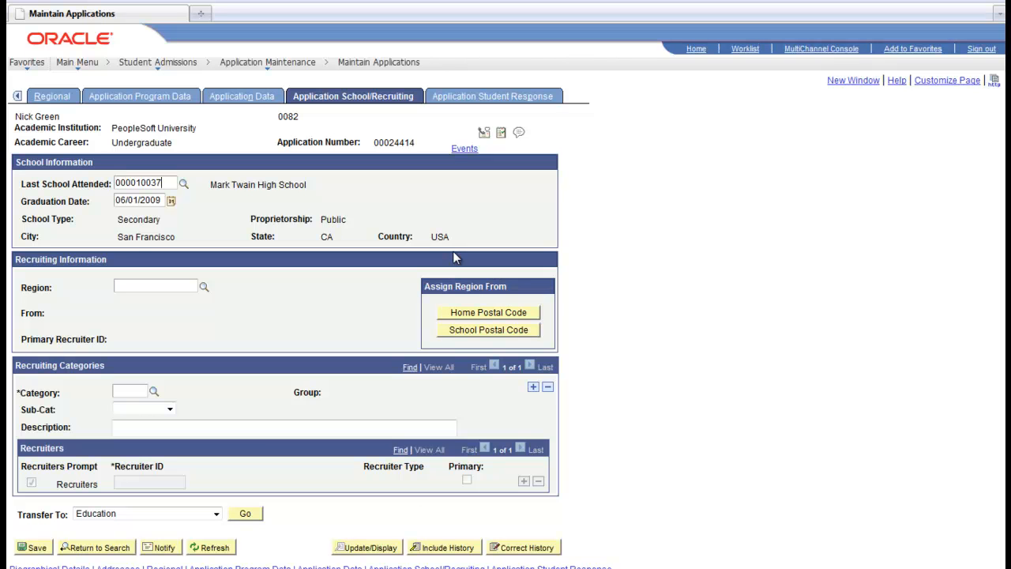
click(242, 95)
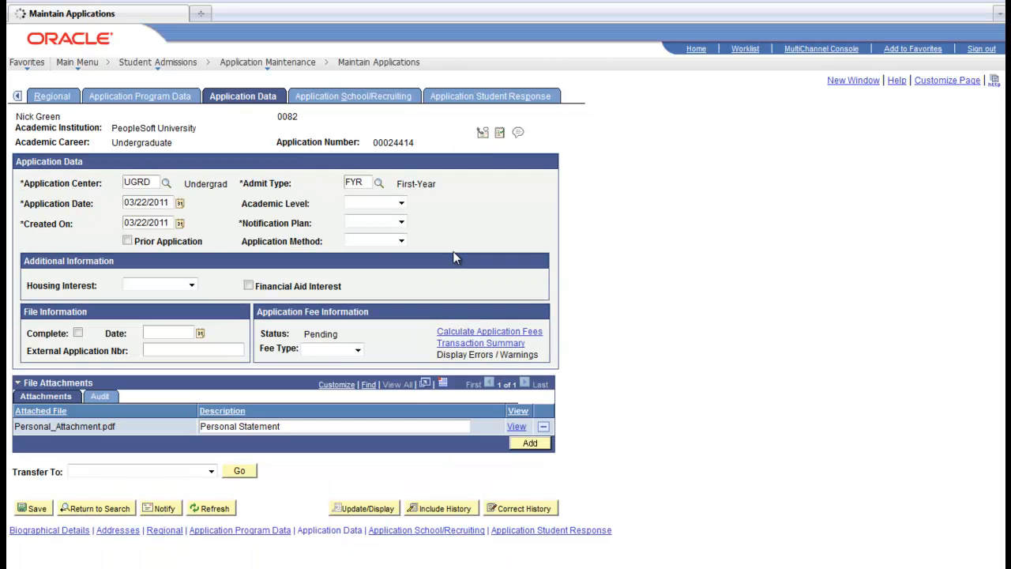